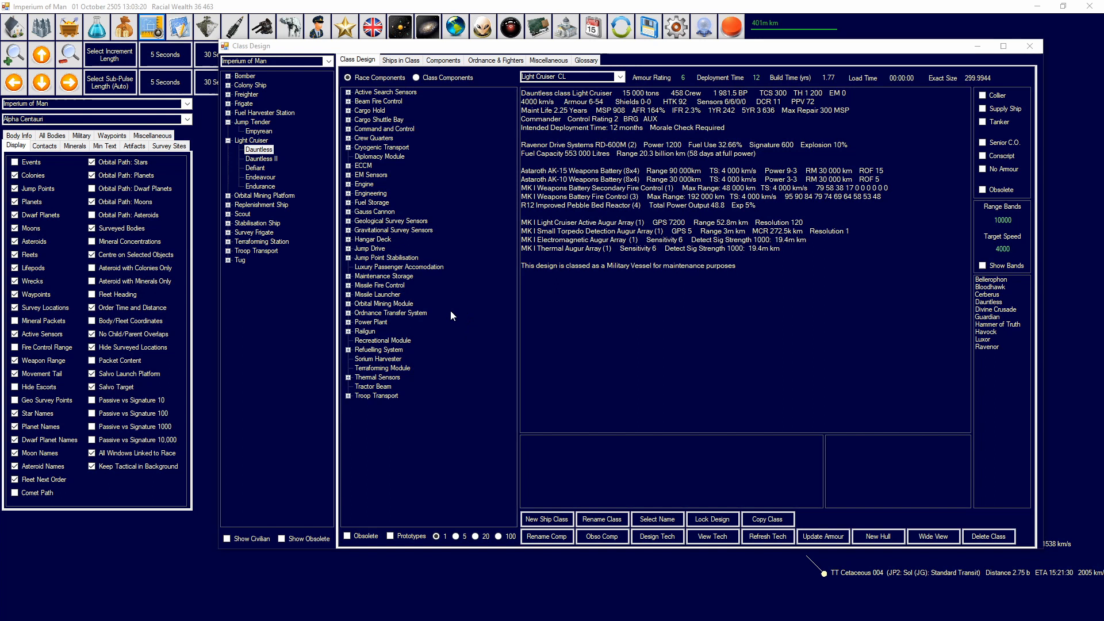
mouse_move(326, 352)
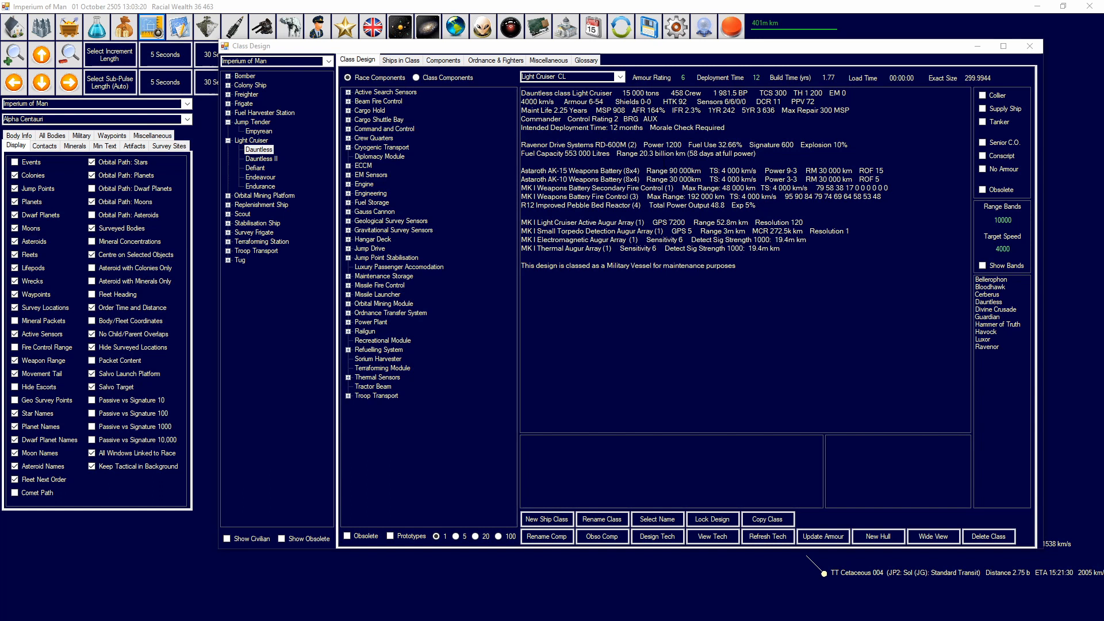
Highlight the AK-15 weapons battery figures and pick out its power requirement value
left_click(634, 170)
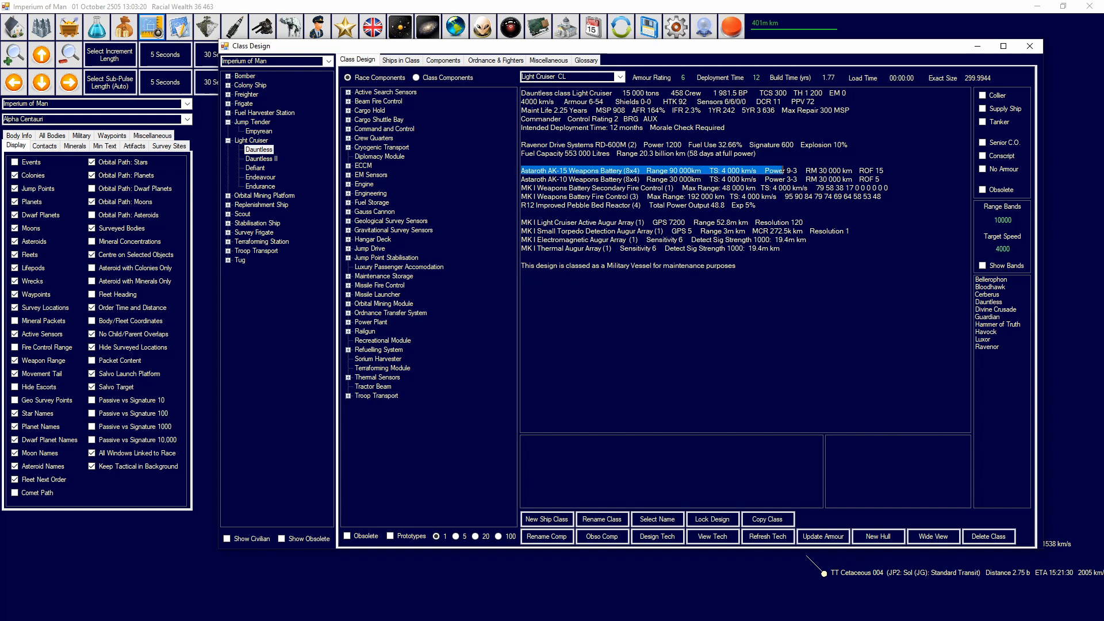
left_click(648, 170)
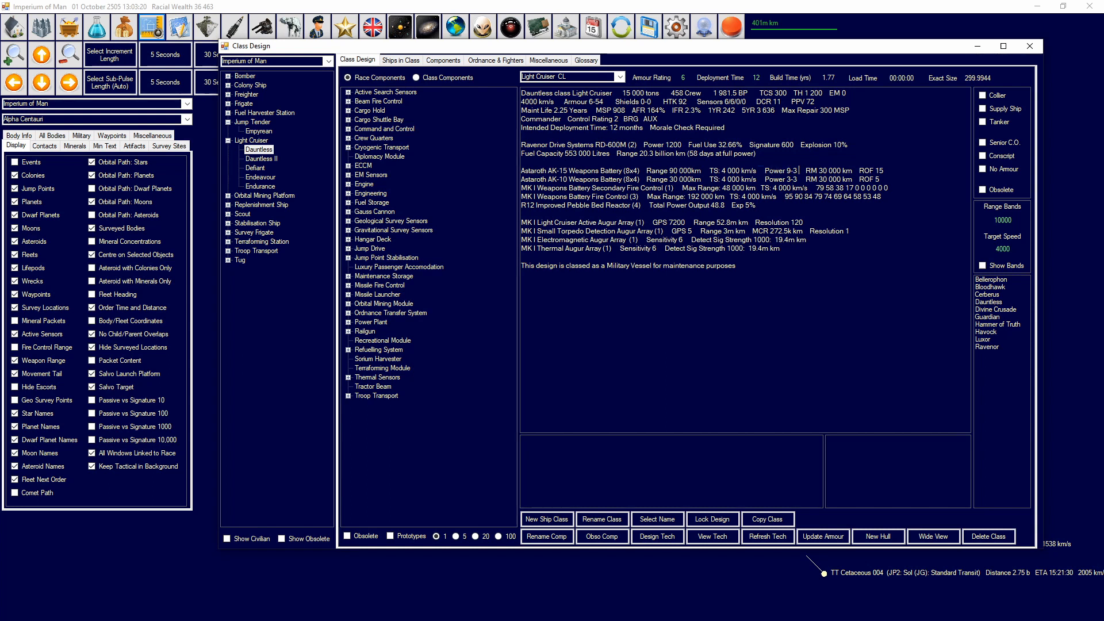
double_click(872, 170)
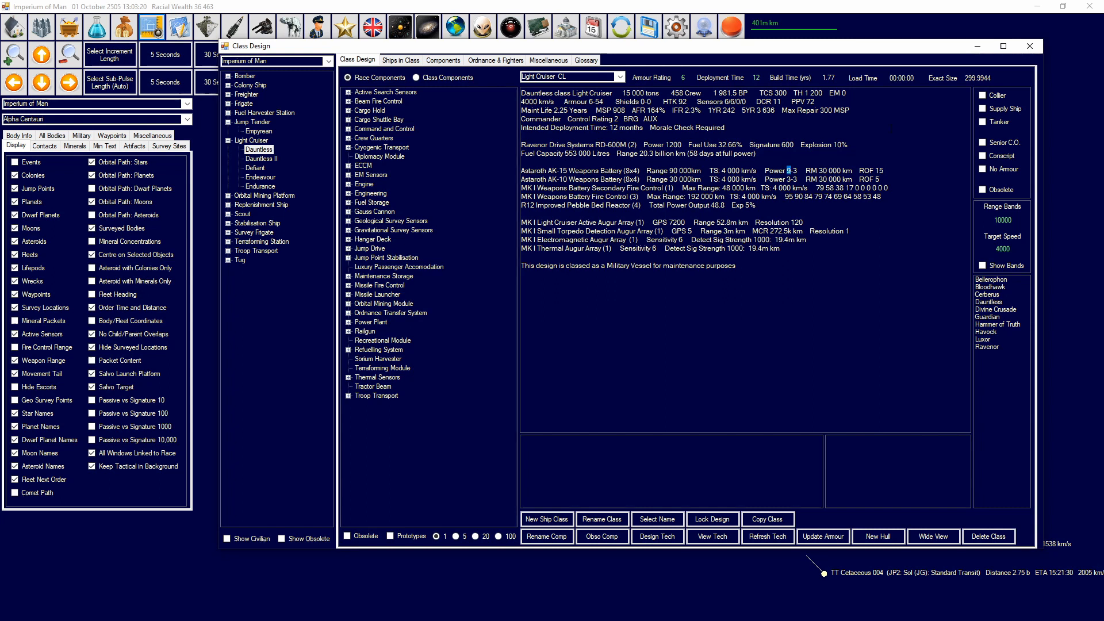
mouse_move(747, 69)
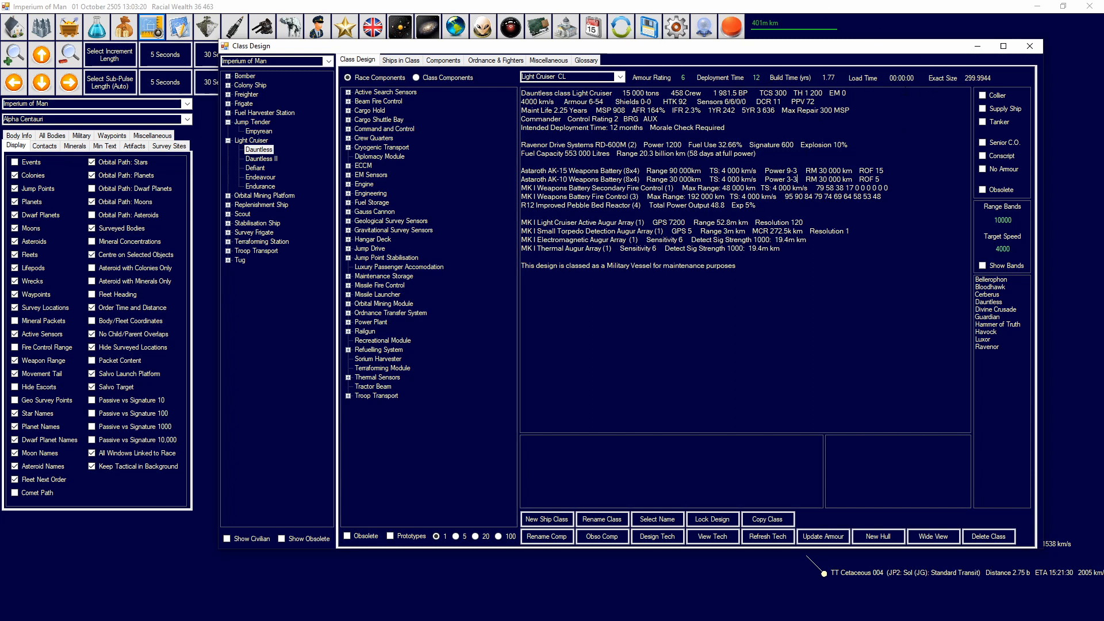
Compare the Dauntless II, Endeavour and Endurance cruiser designs, returning to Dauntless II
left_click(260, 158)
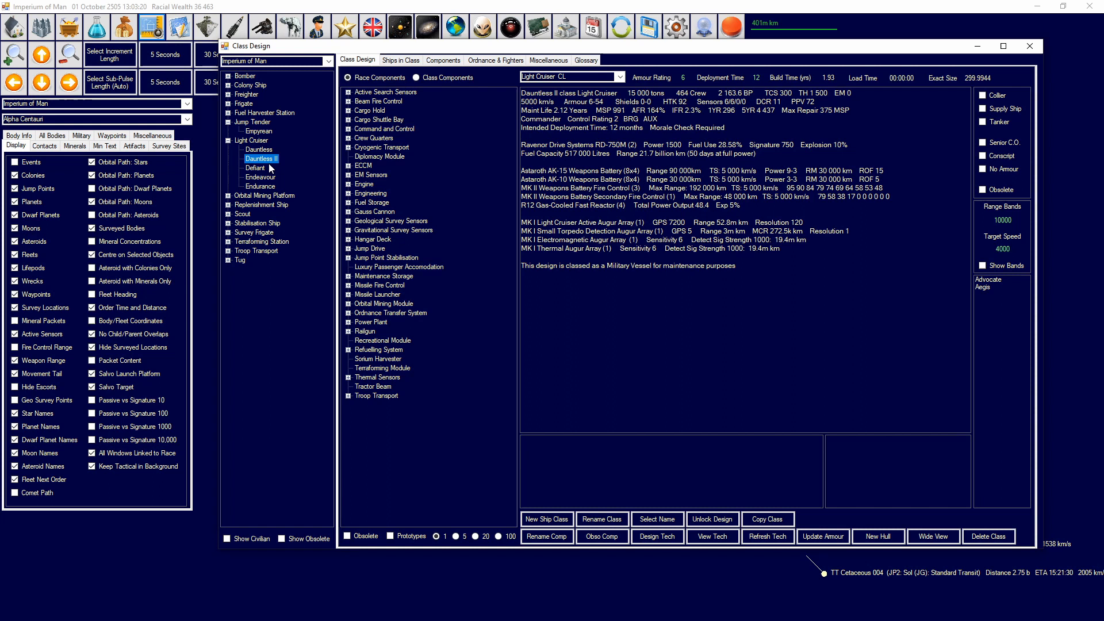
left_click(261, 177)
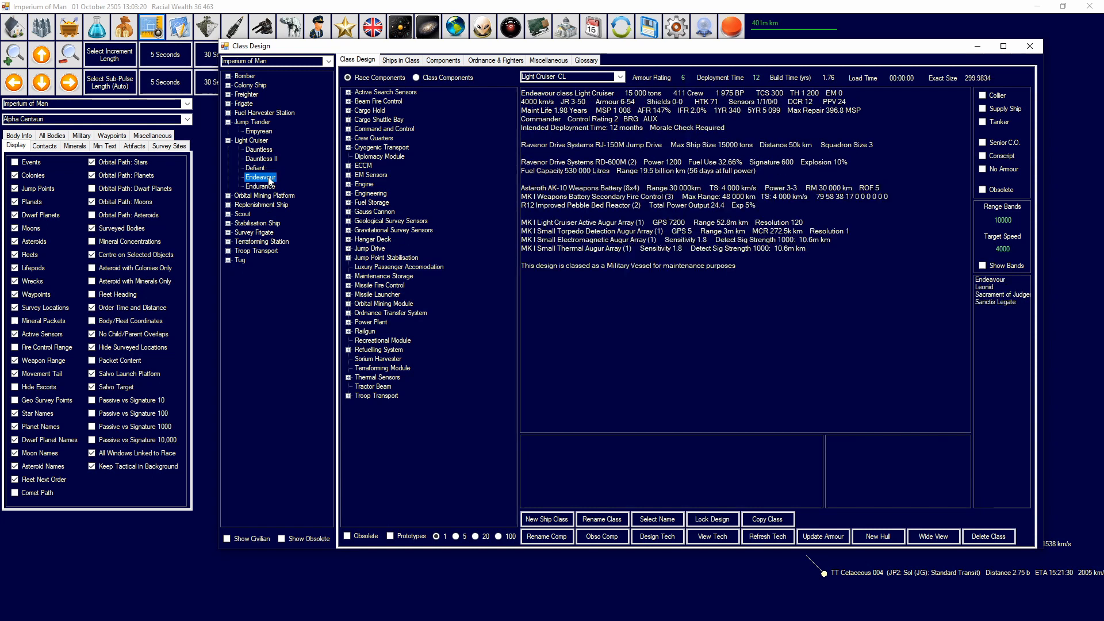
left_click(261, 186)
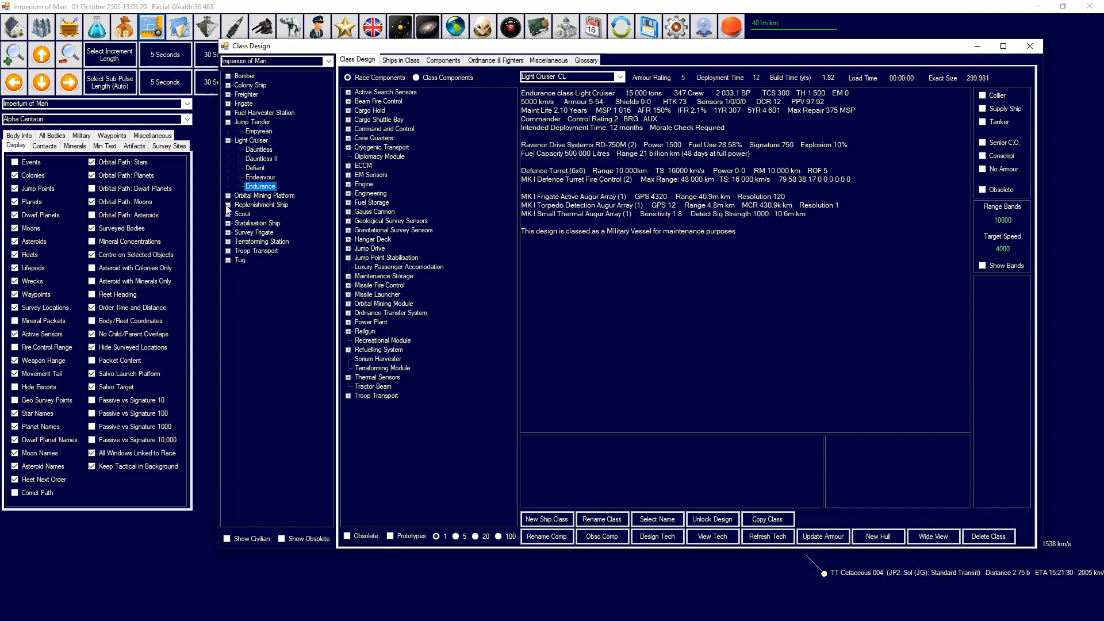
left_click(255, 167)
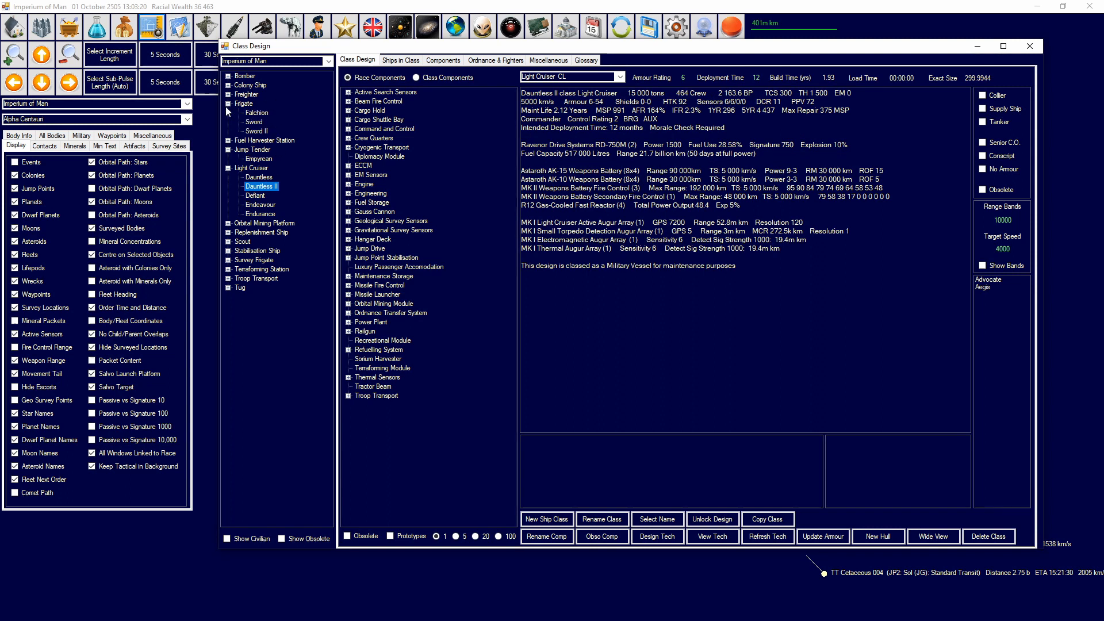
Compare the Falchion and Sword II frigates with the Starhawk bomber, ending on Sword II
left_click(256, 112)
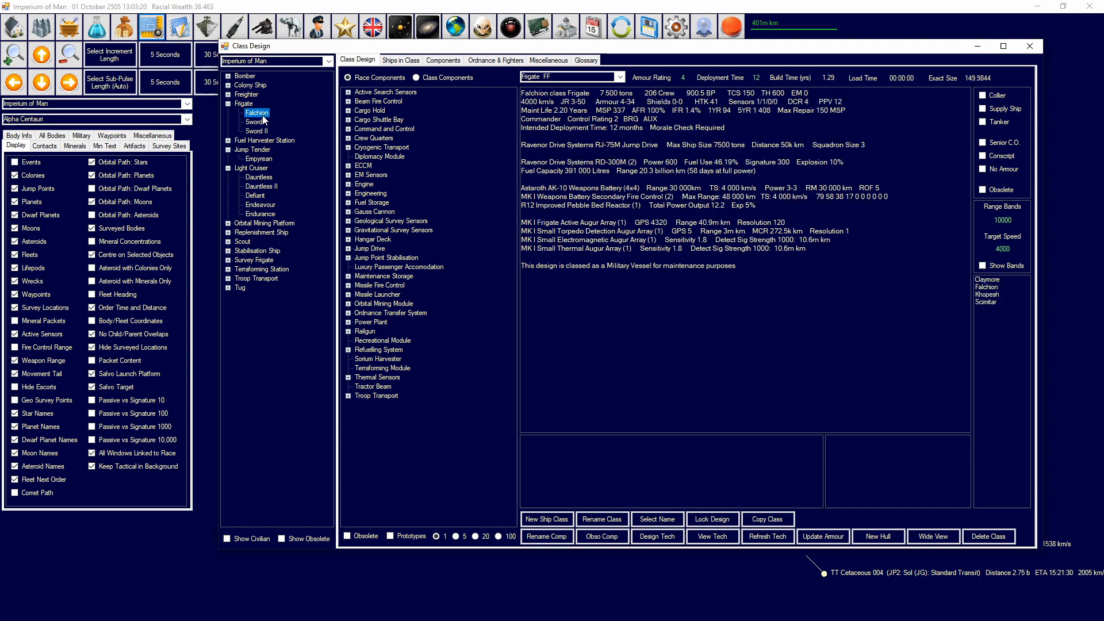
left_click(256, 132)
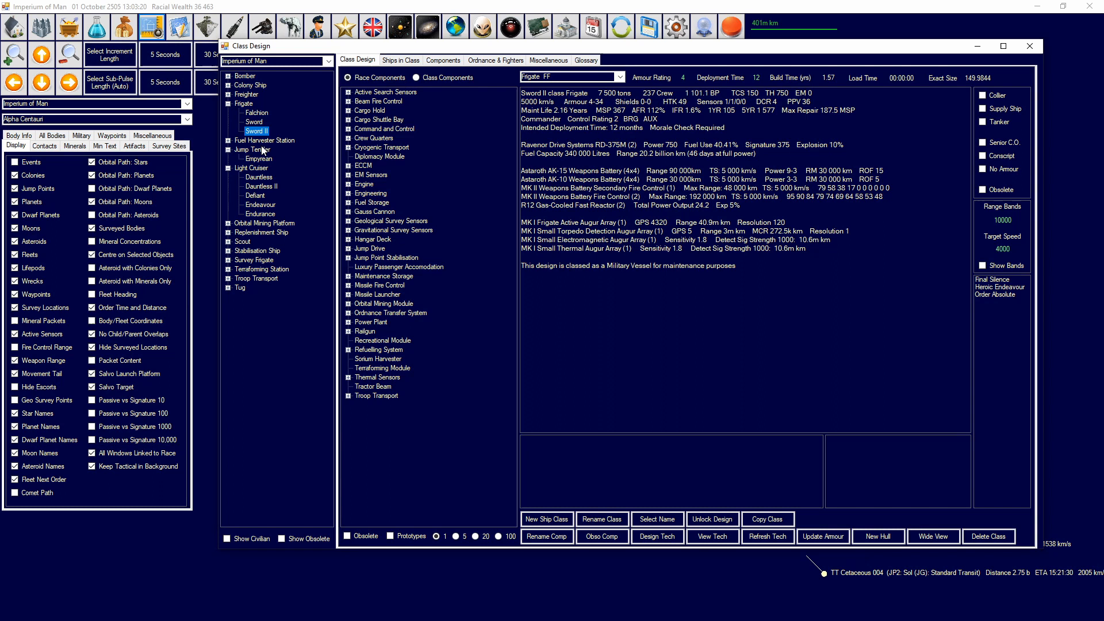
left_click(256, 112)
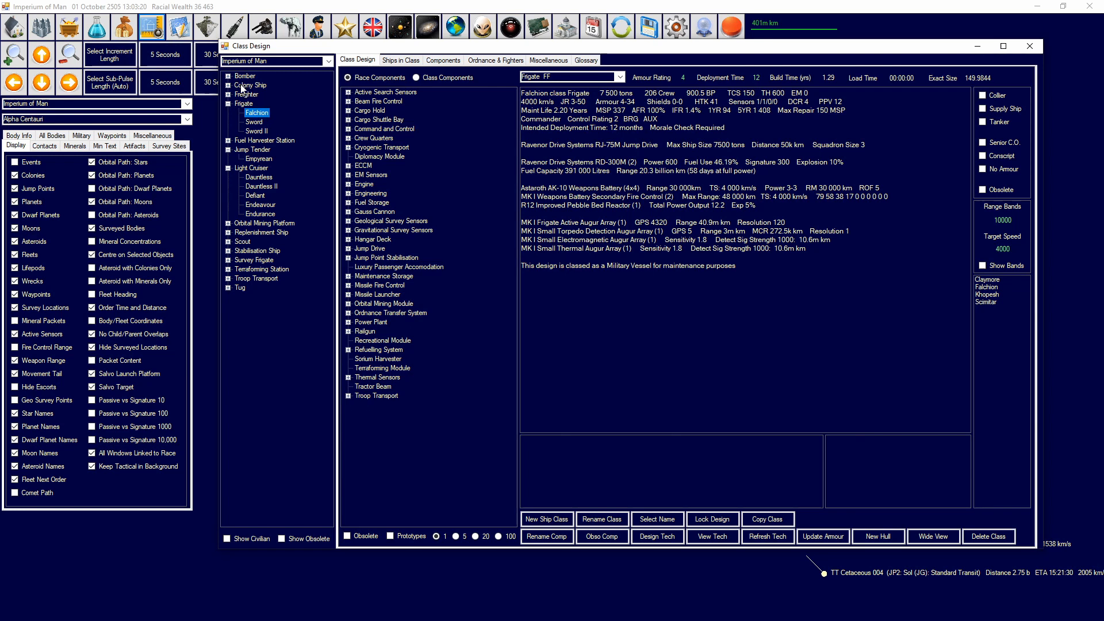
left_click(258, 84)
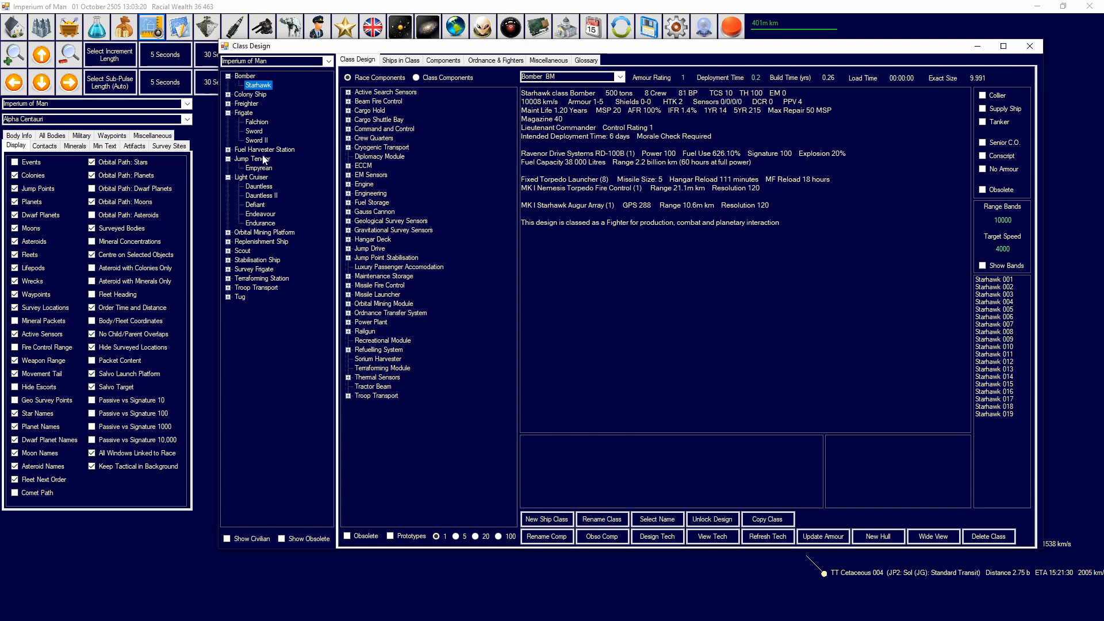
left_click(256, 141)
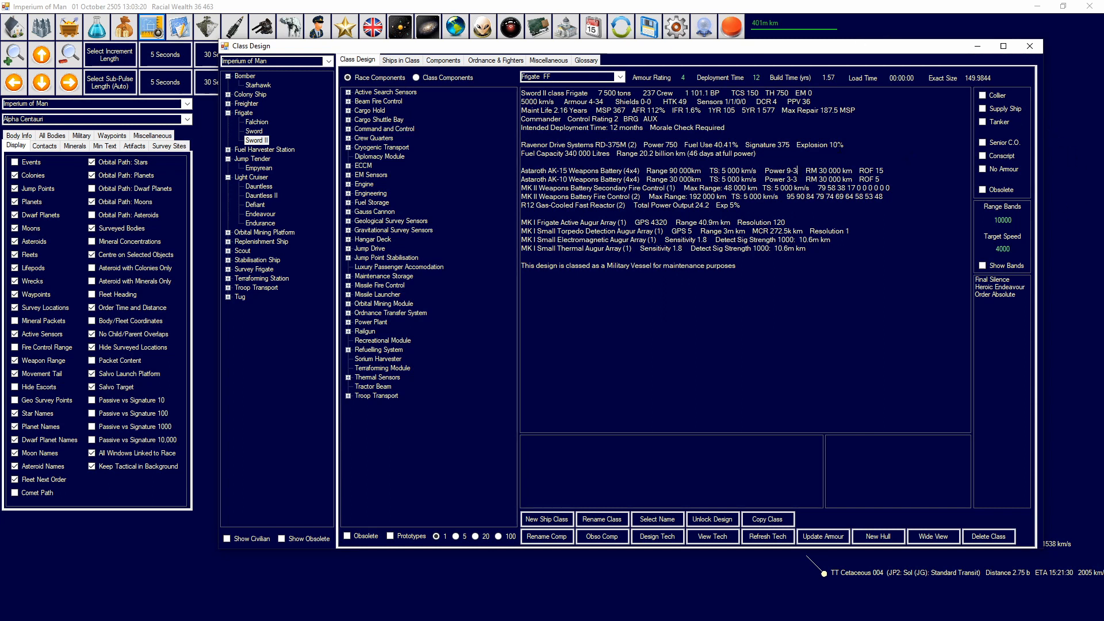
double_click(873, 170)
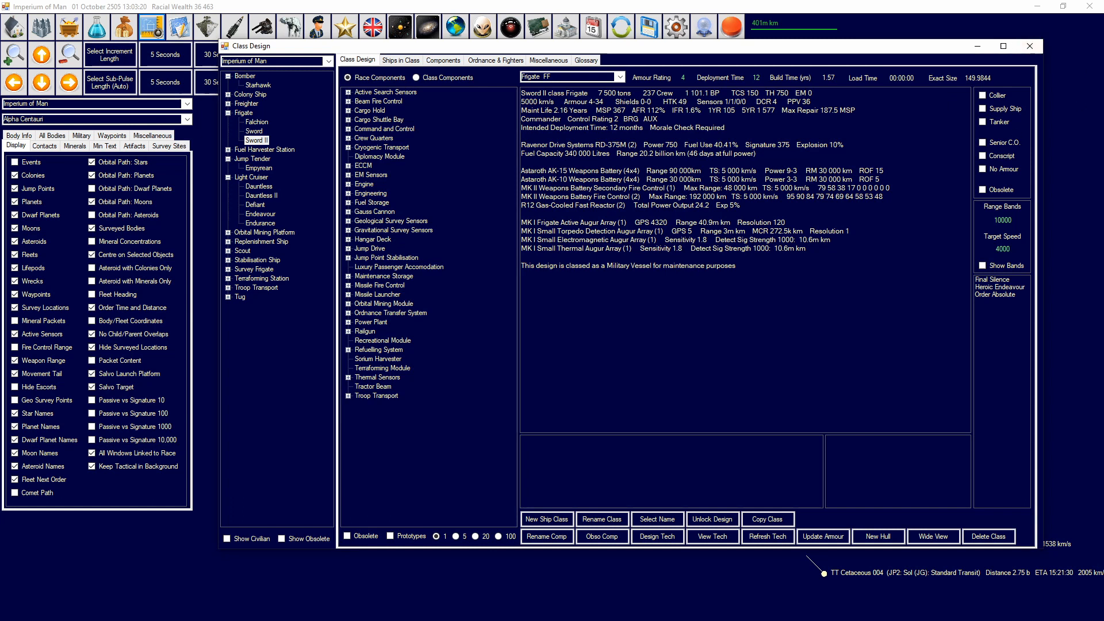
left_click(669, 187)
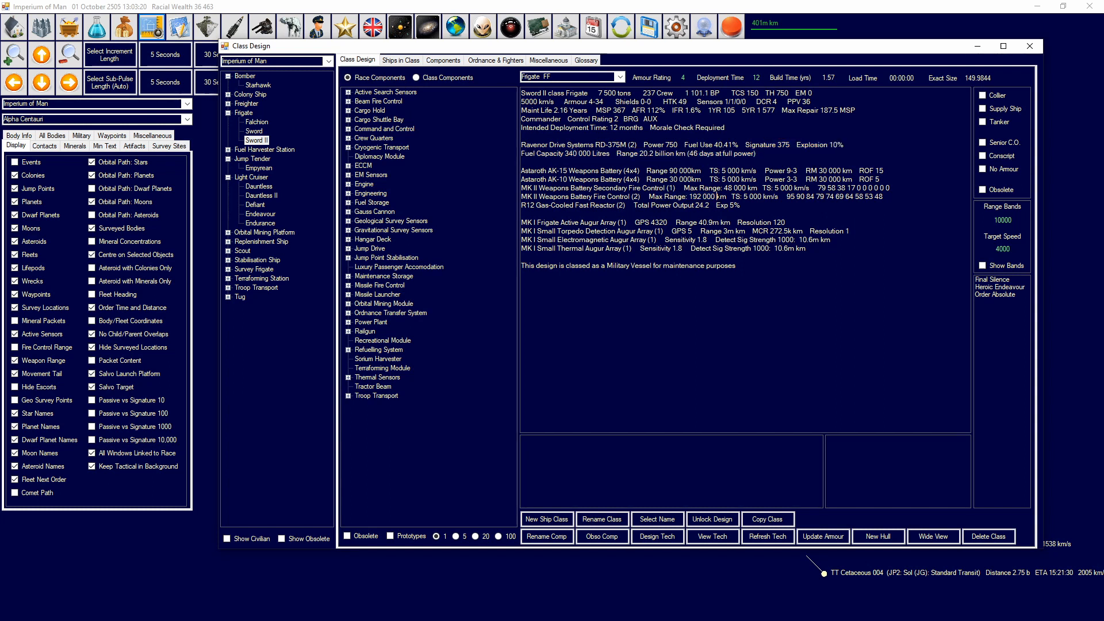
left_click(655, 170)
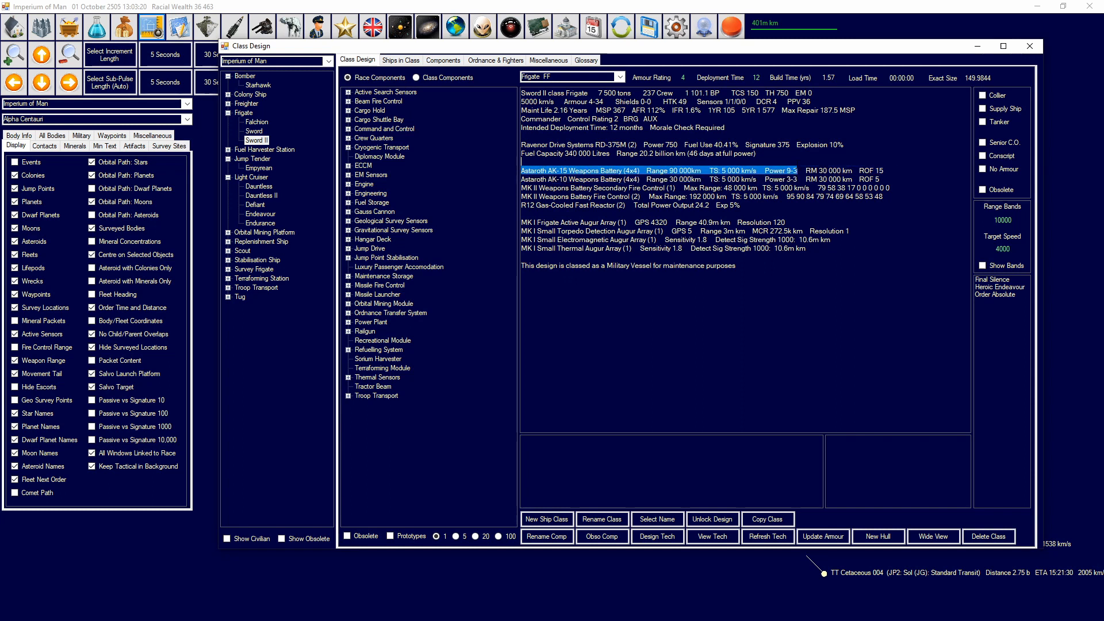
left_click(655, 170)
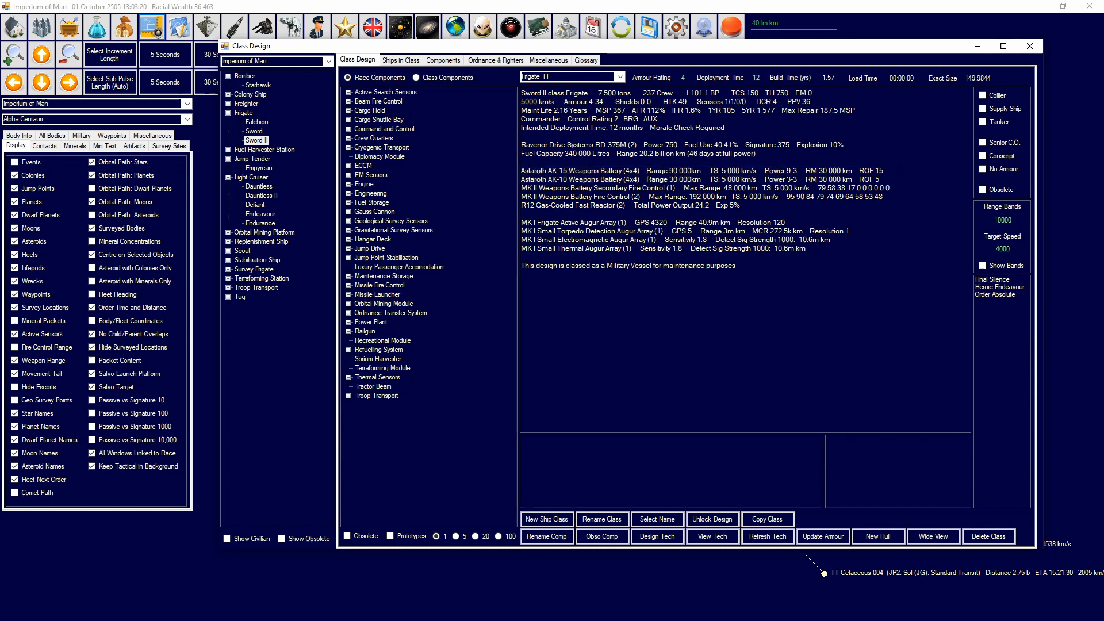